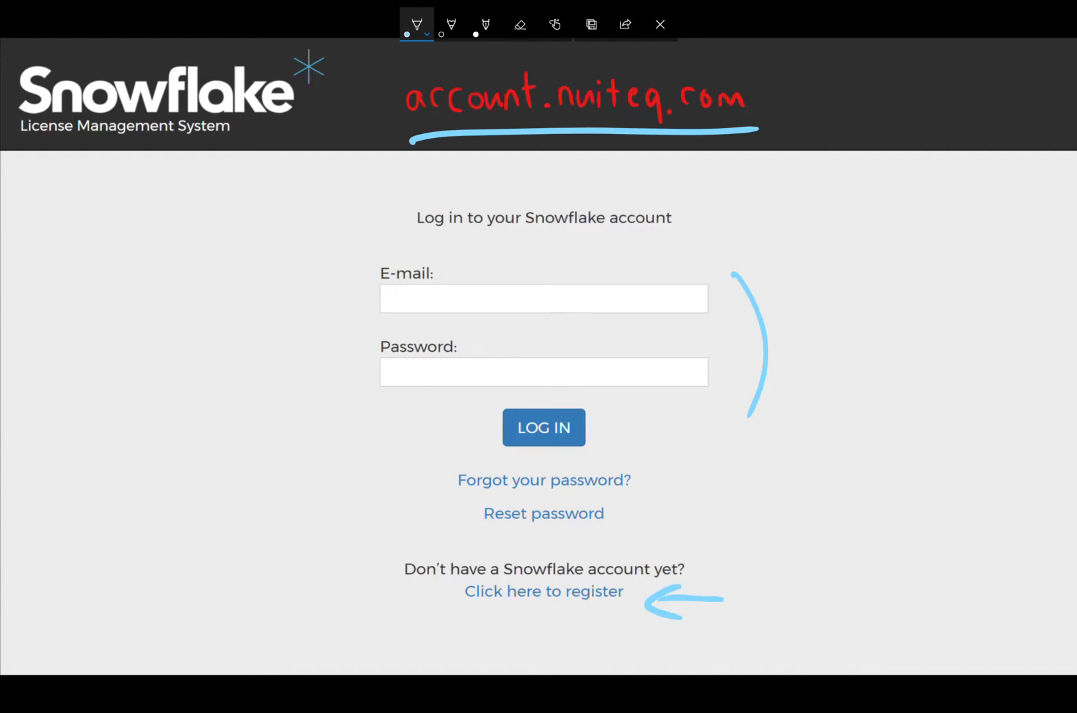
- Advance past the registration screenshot, inking it briefly, to the Licenses overview screenshot
click(544, 591)
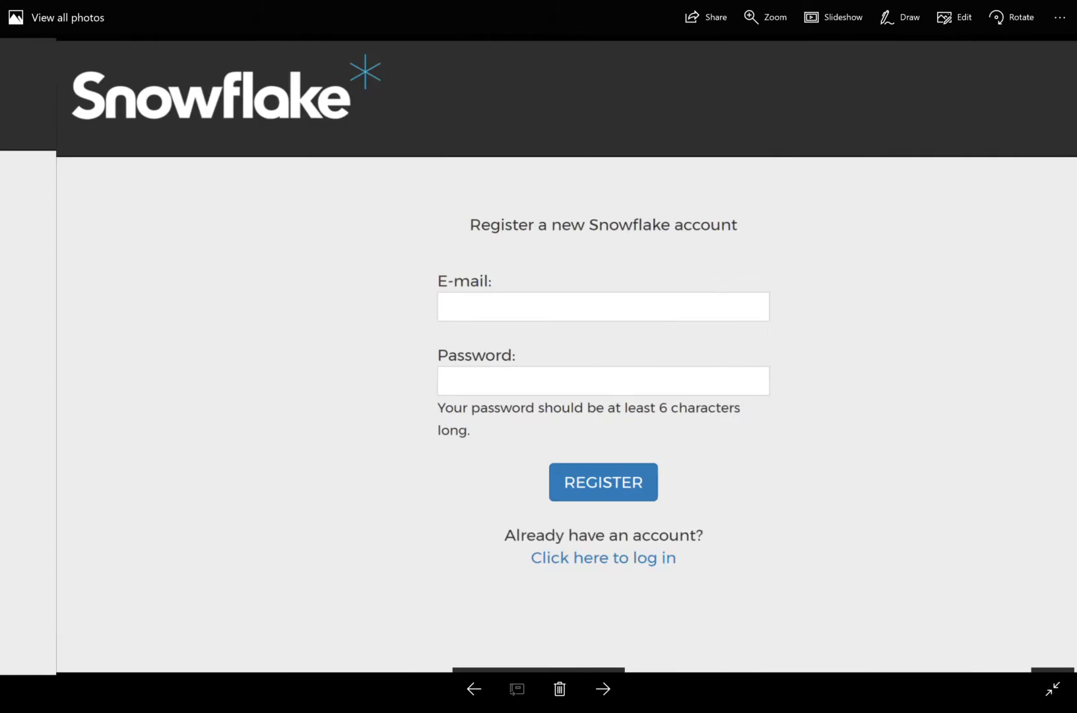
click(899, 17)
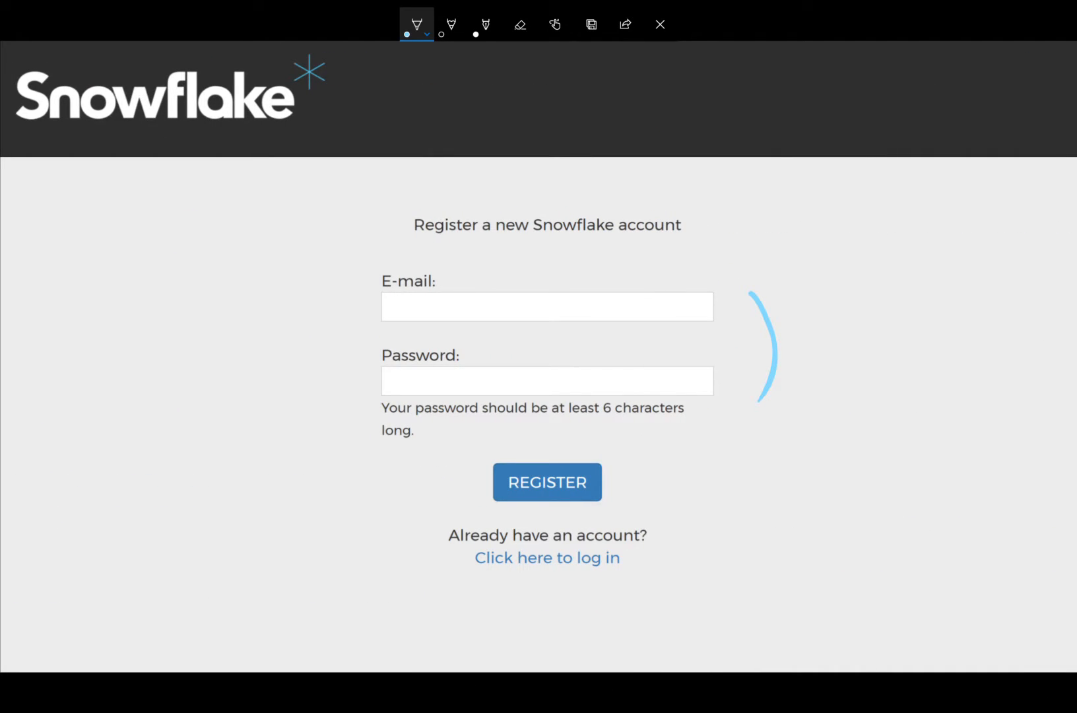
click(660, 23)
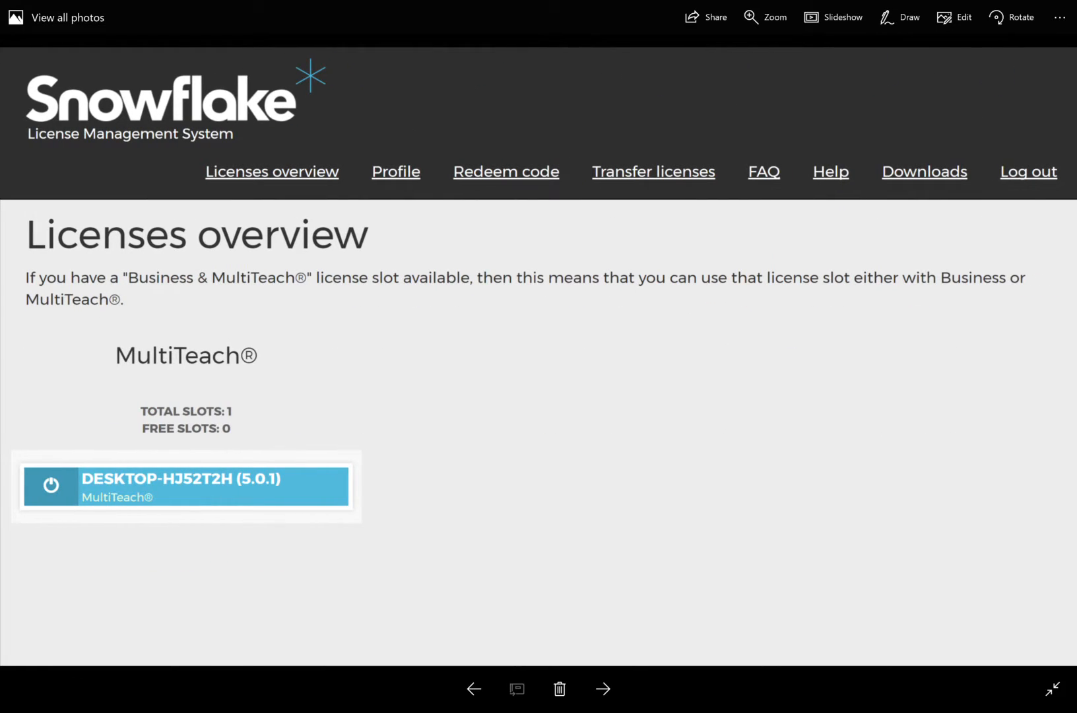
- Ink the Licenses overview heading and device entry, then advance to the Sub-logins profile screenshot
click(900, 16)
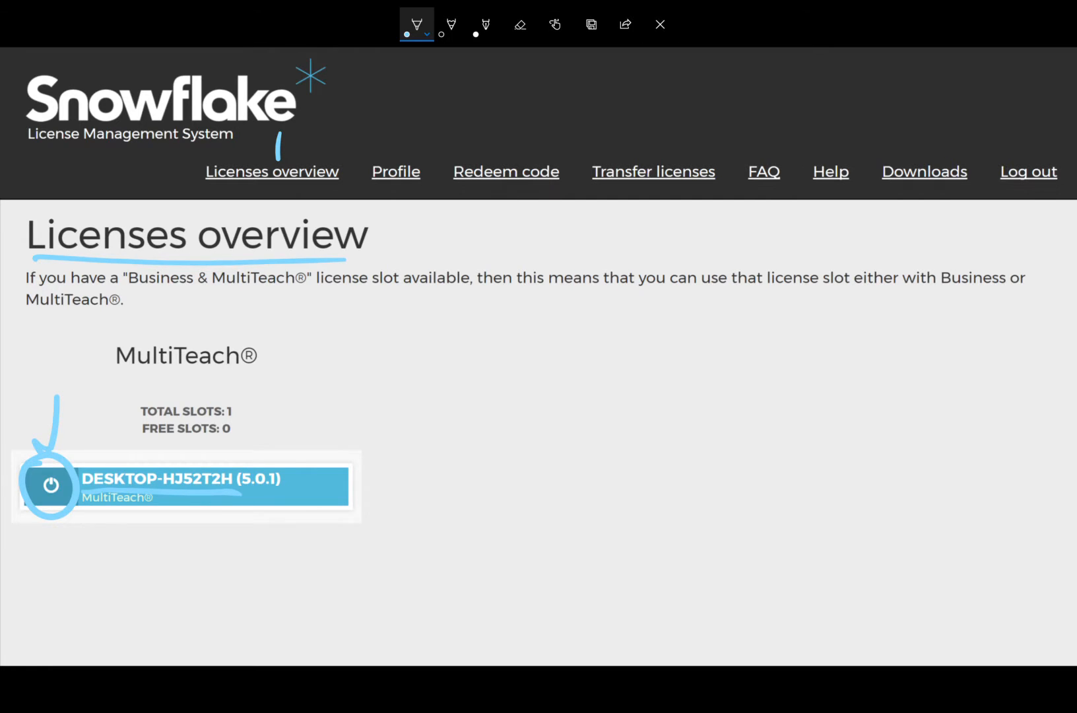
click(51, 485)
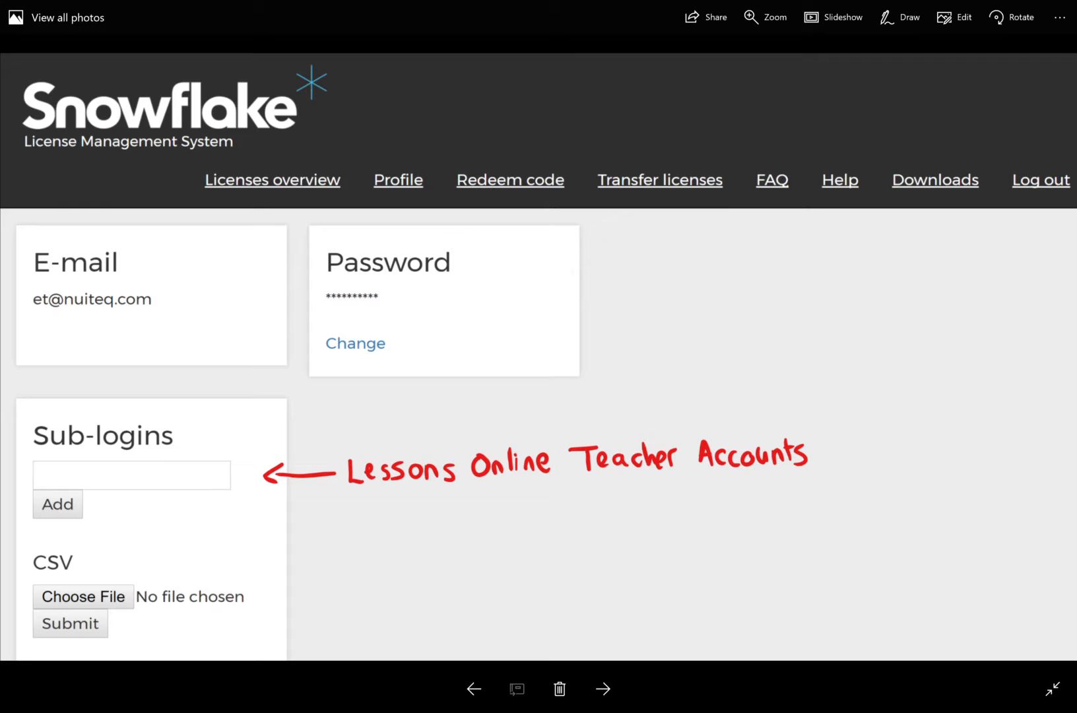
- Advance to the phone picture showing the illustrated school lesson
click(899, 15)
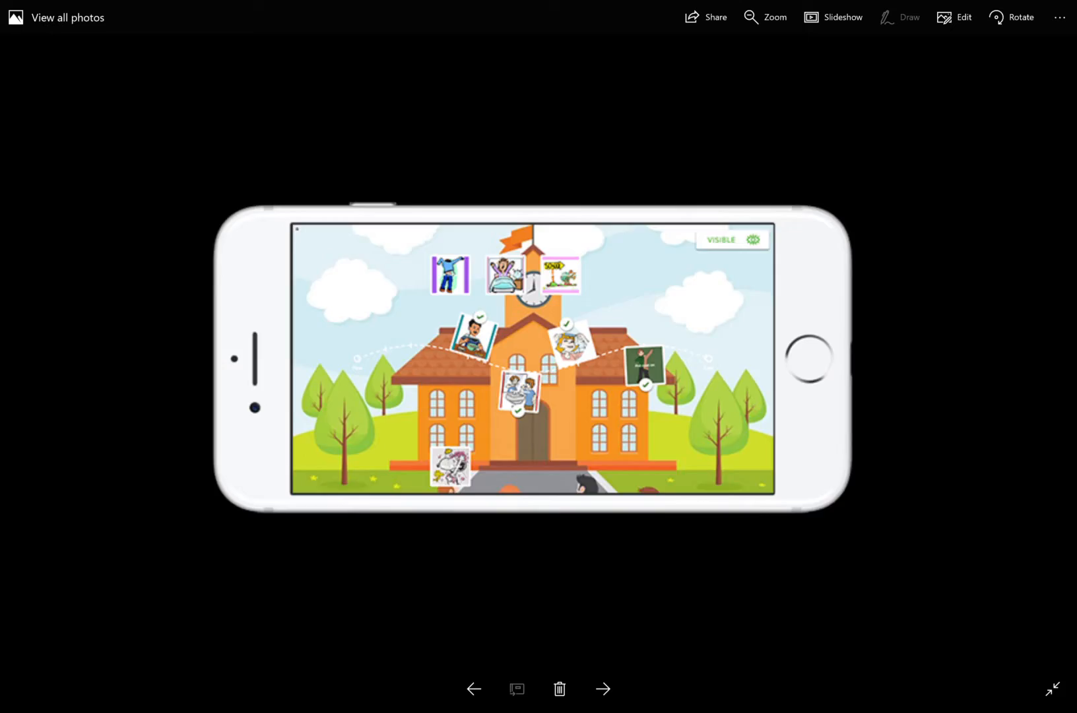
- Advance past the laptop test-result picture to the List of teachers profile screenshot
click(602, 688)
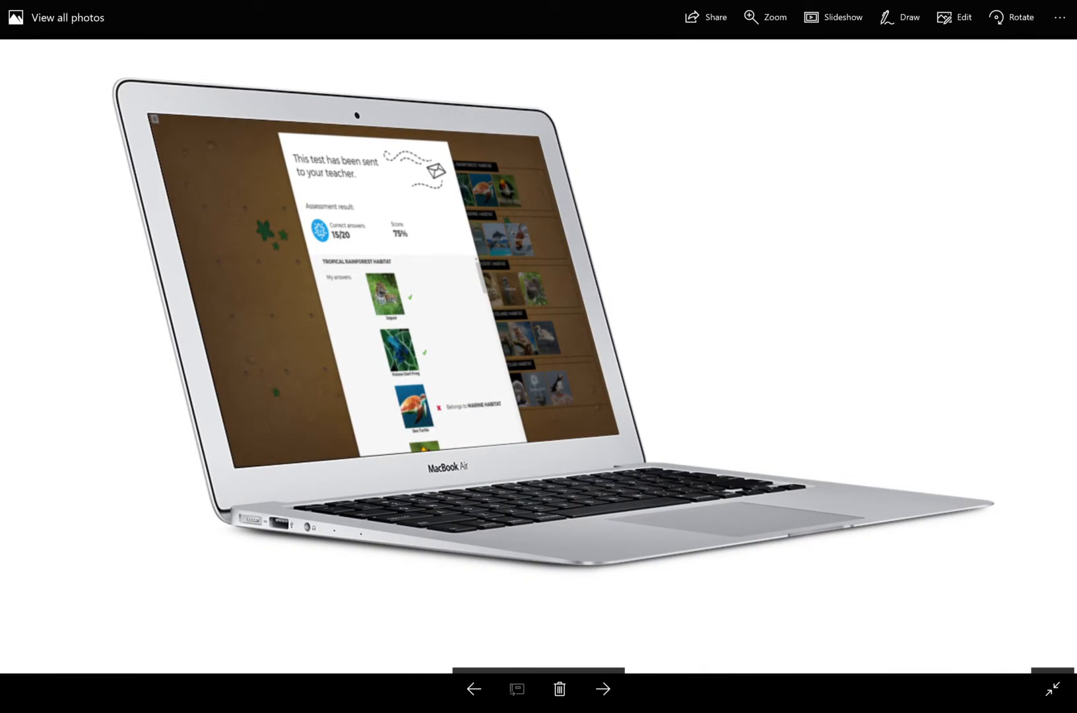
click(602, 687)
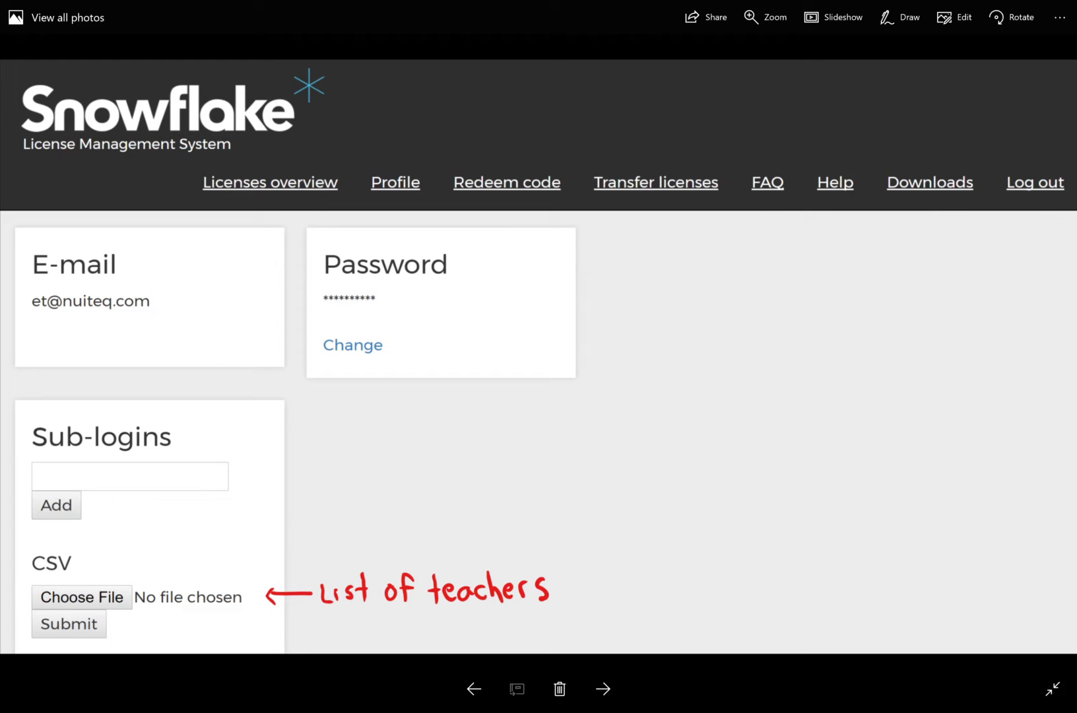
- Underline items on the List of teachers screenshot, then advance to the Teacher List CSV sheet
click(907, 17)
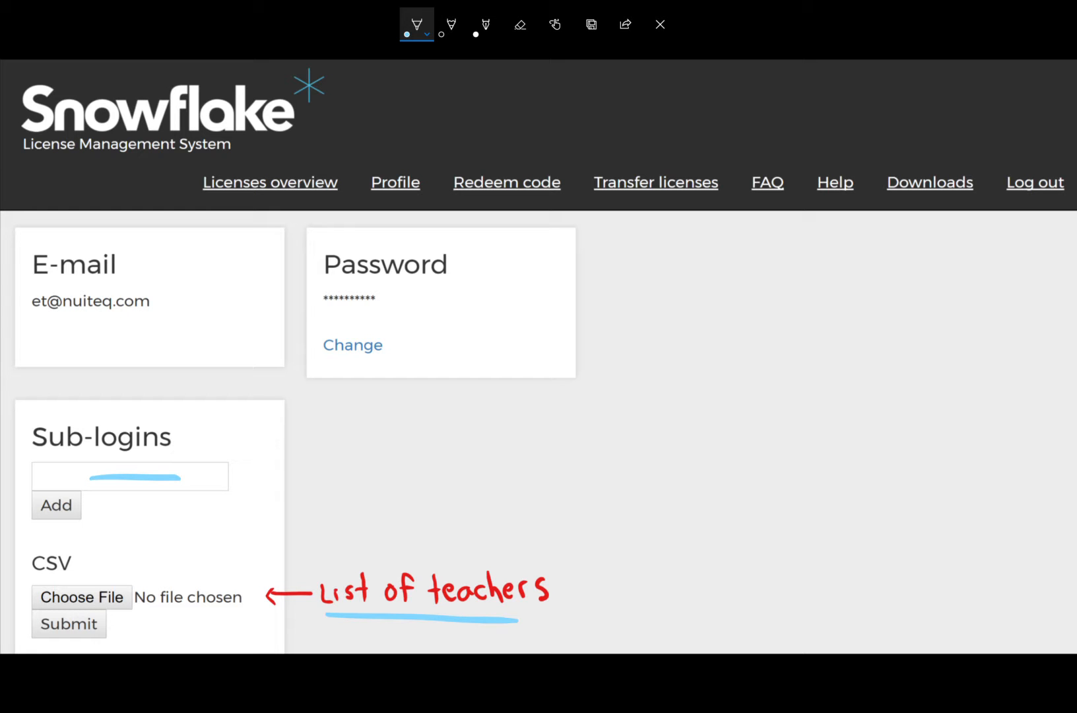
click(659, 25)
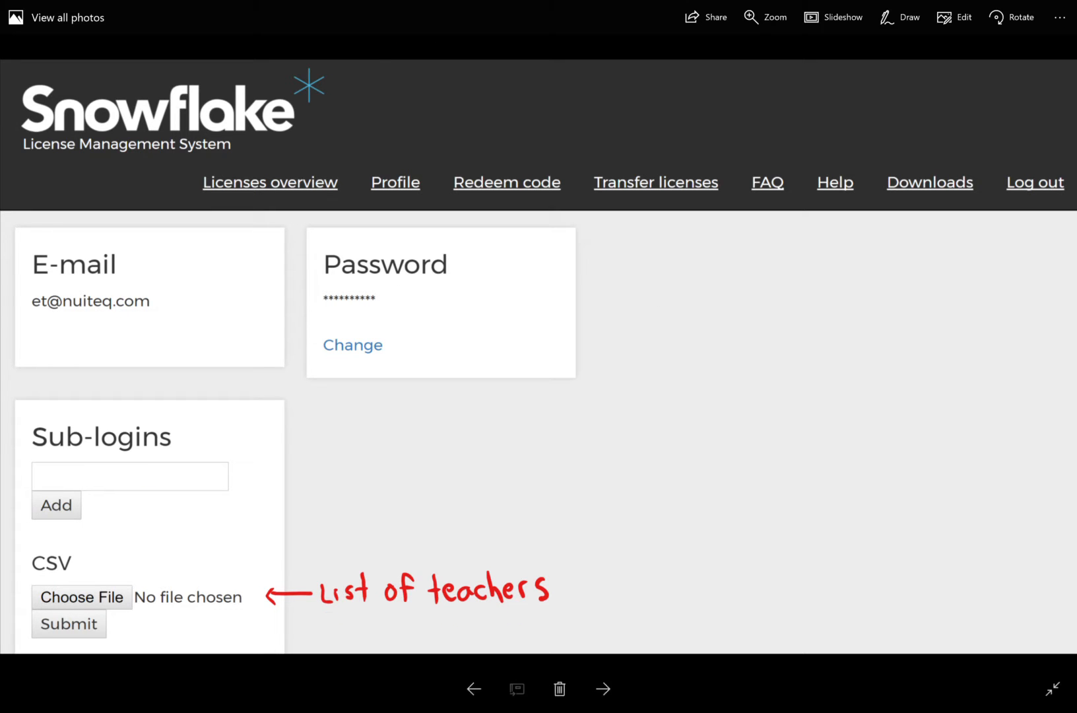
click(604, 690)
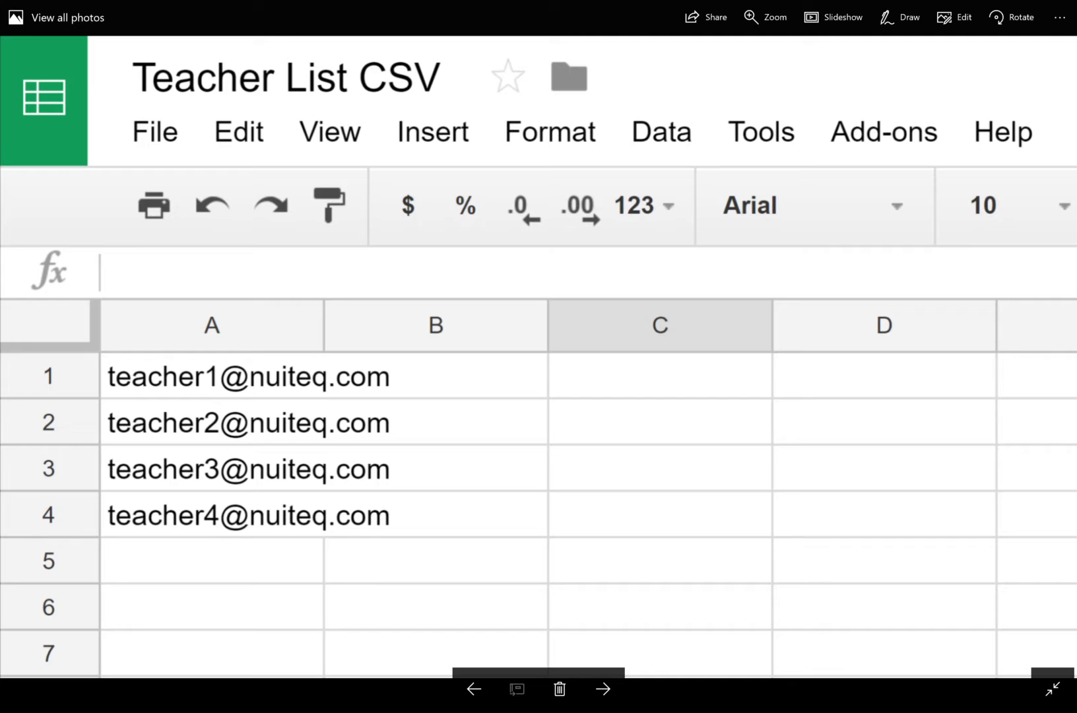
- Advance through the Redeem code screenshot to the Transfer licenses screenshot
click(899, 16)
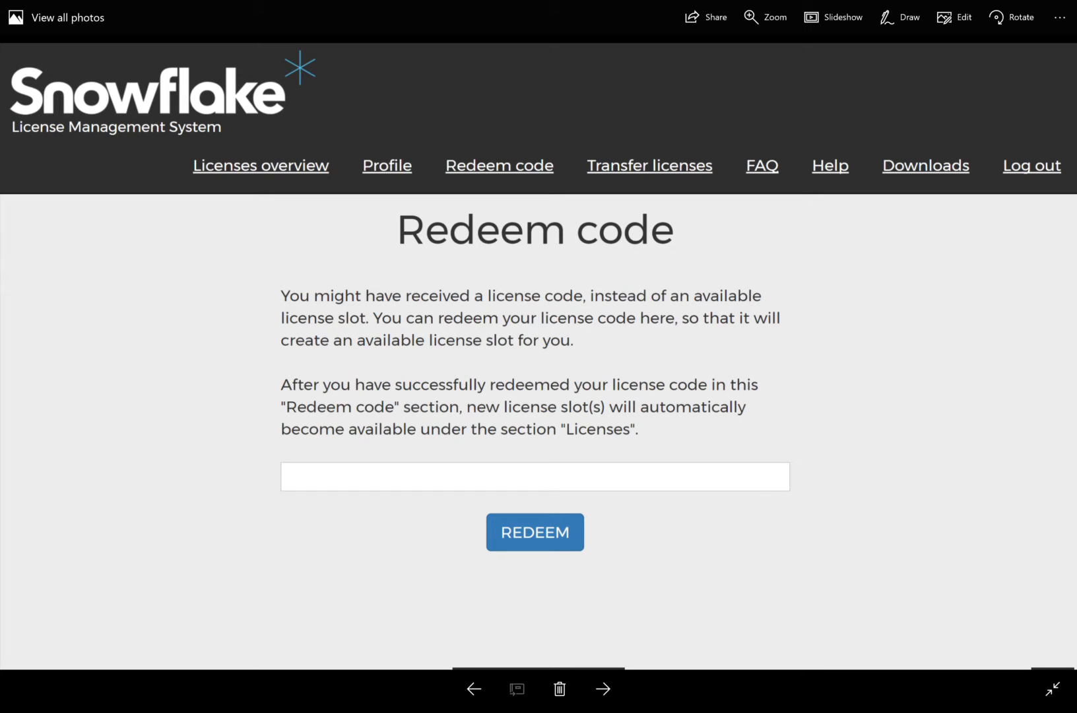
click(649, 165)
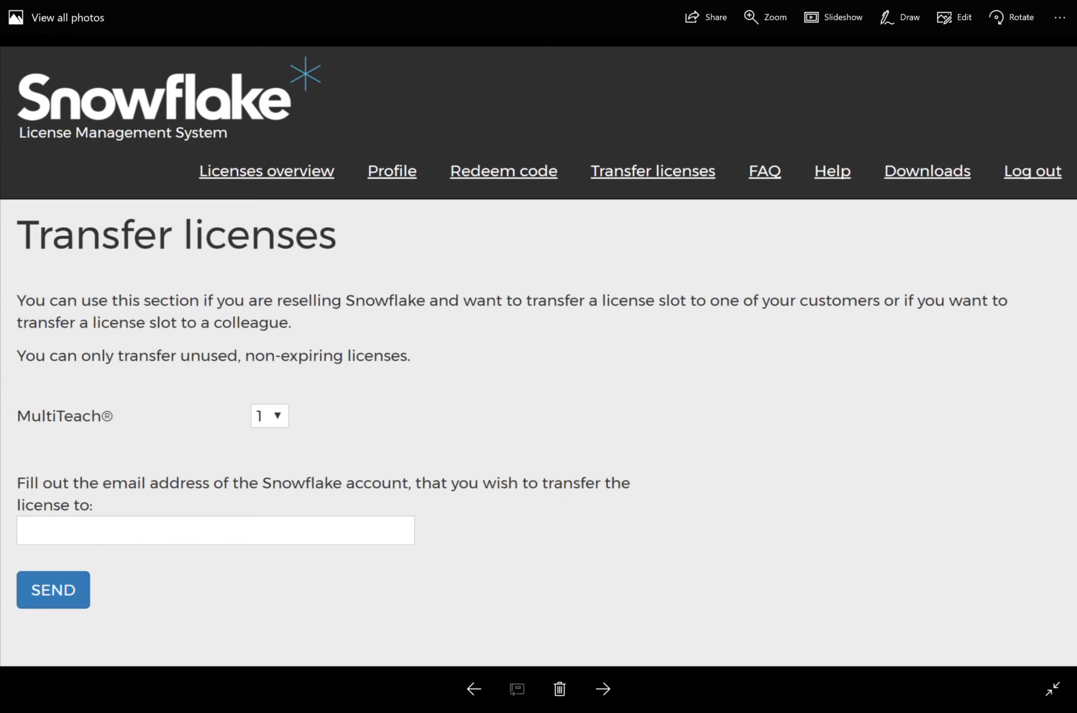
- Advance from Transfer licenses to the Activating Snowflake help page
click(907, 17)
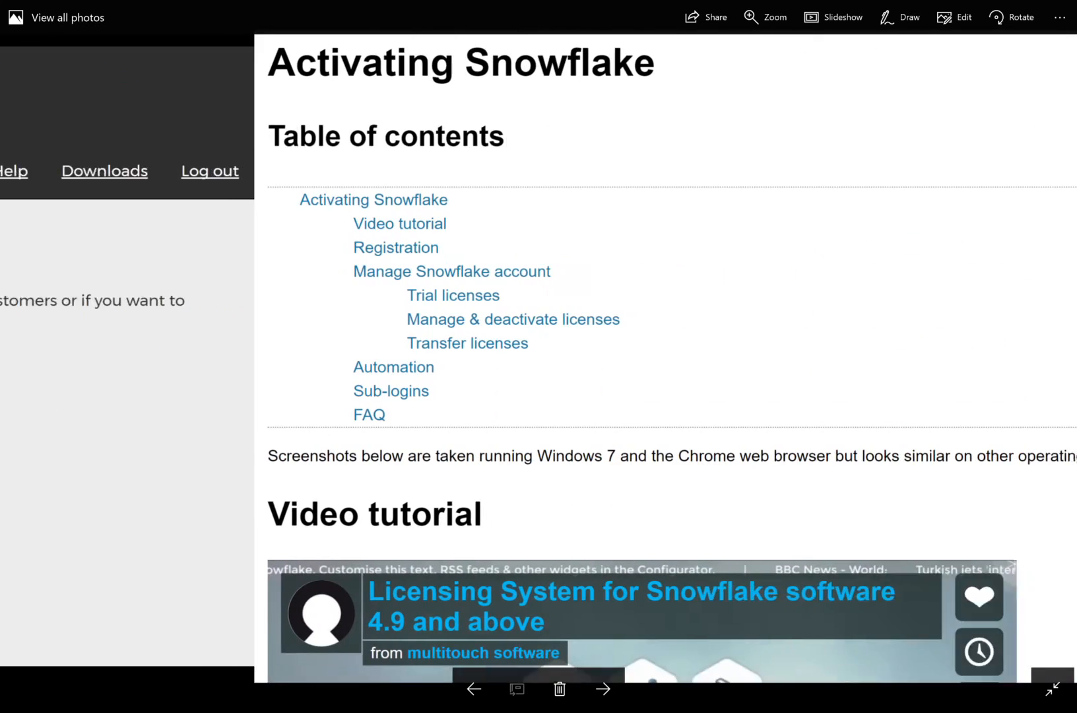
- Add an ink arrow on the help page, then advance to the Activation & Licenses FAQ
click(907, 16)
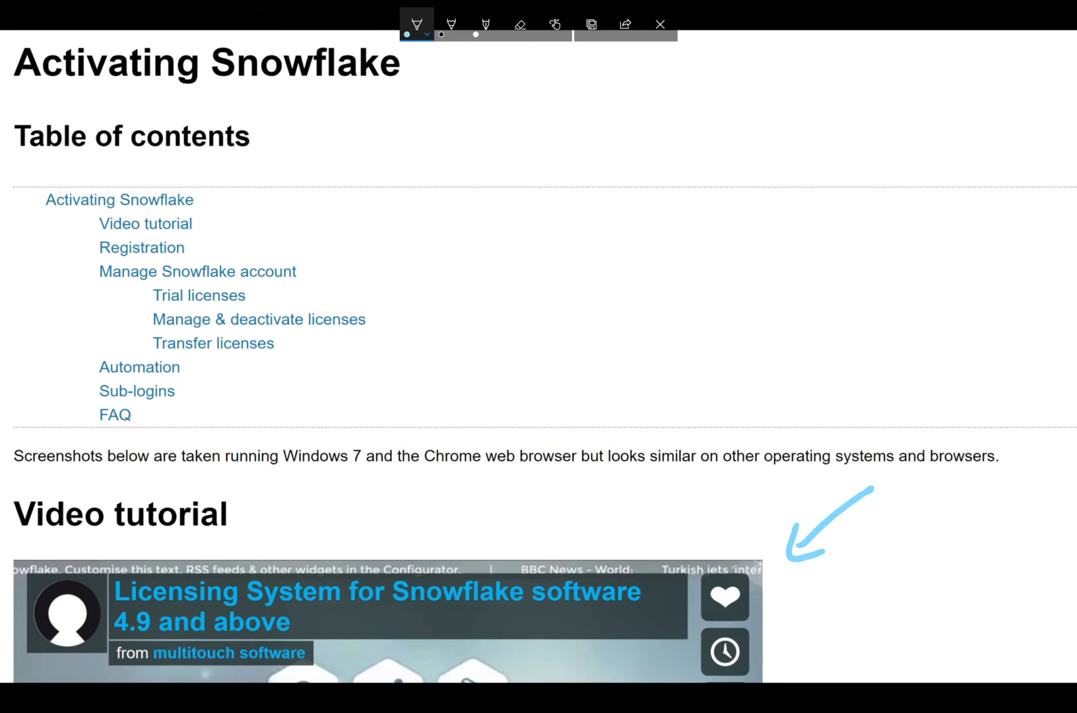
click(659, 23)
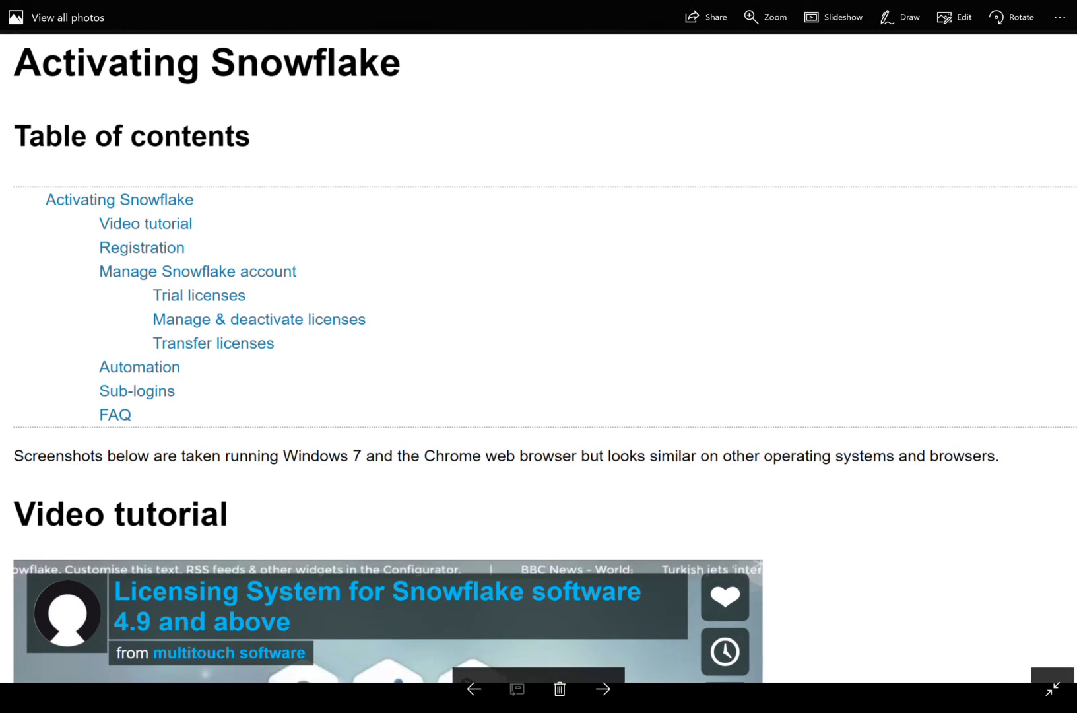
click(602, 688)
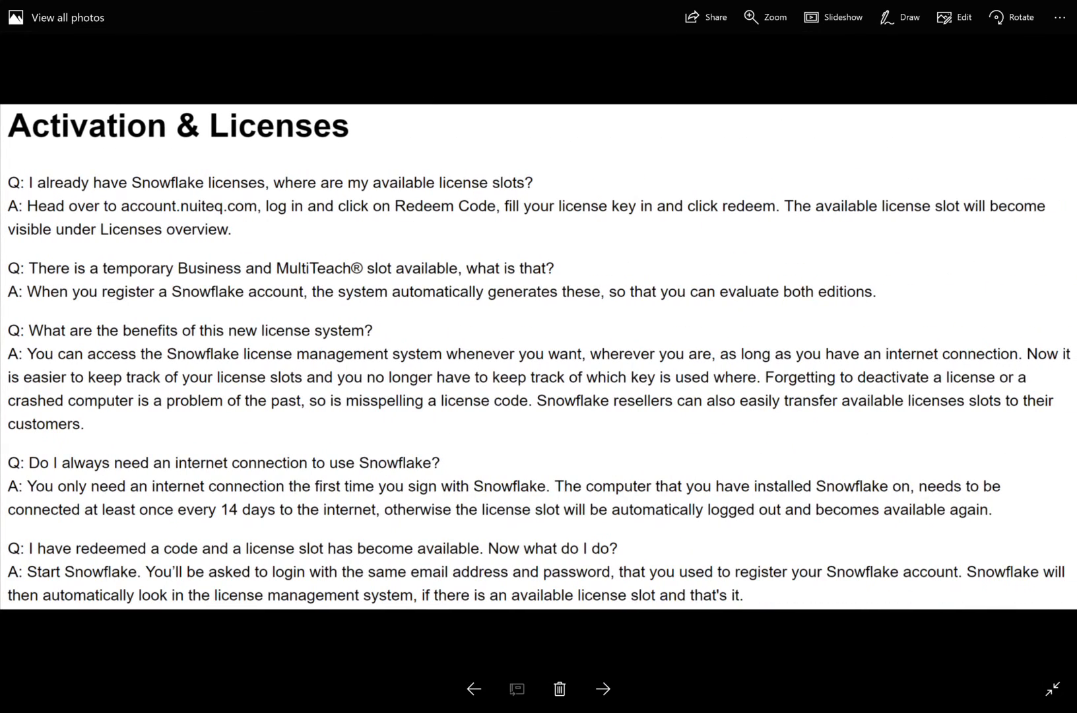
- Advance through the Downloads screenshot to the closing NUITEQ License & Activate slide
click(899, 17)
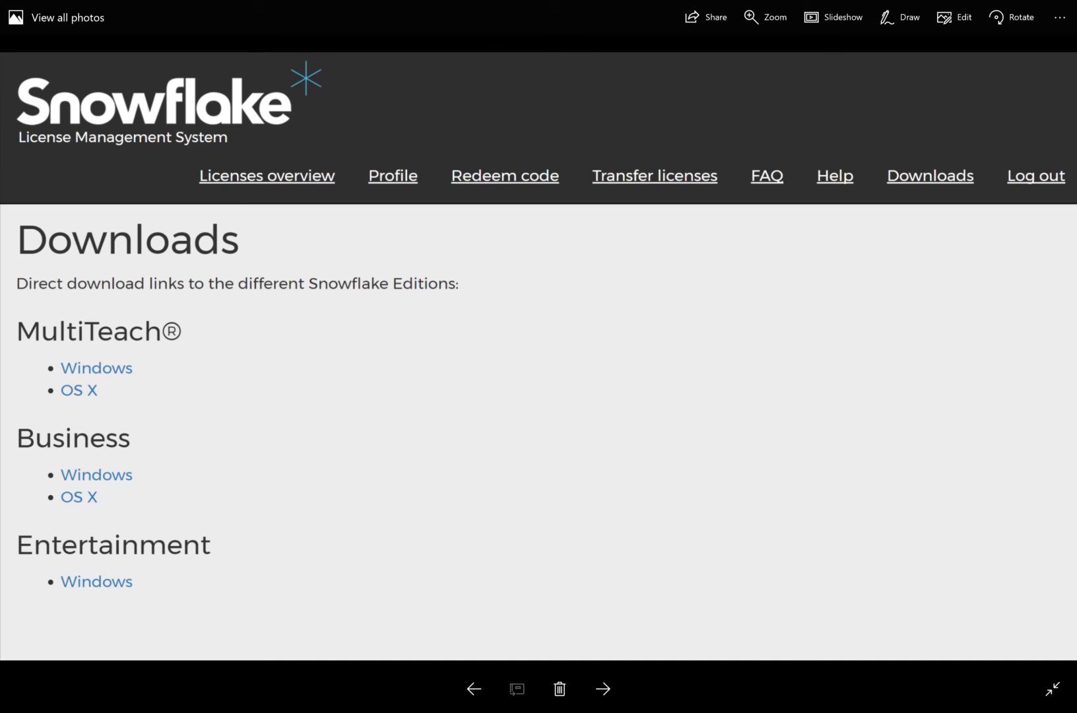
click(602, 688)
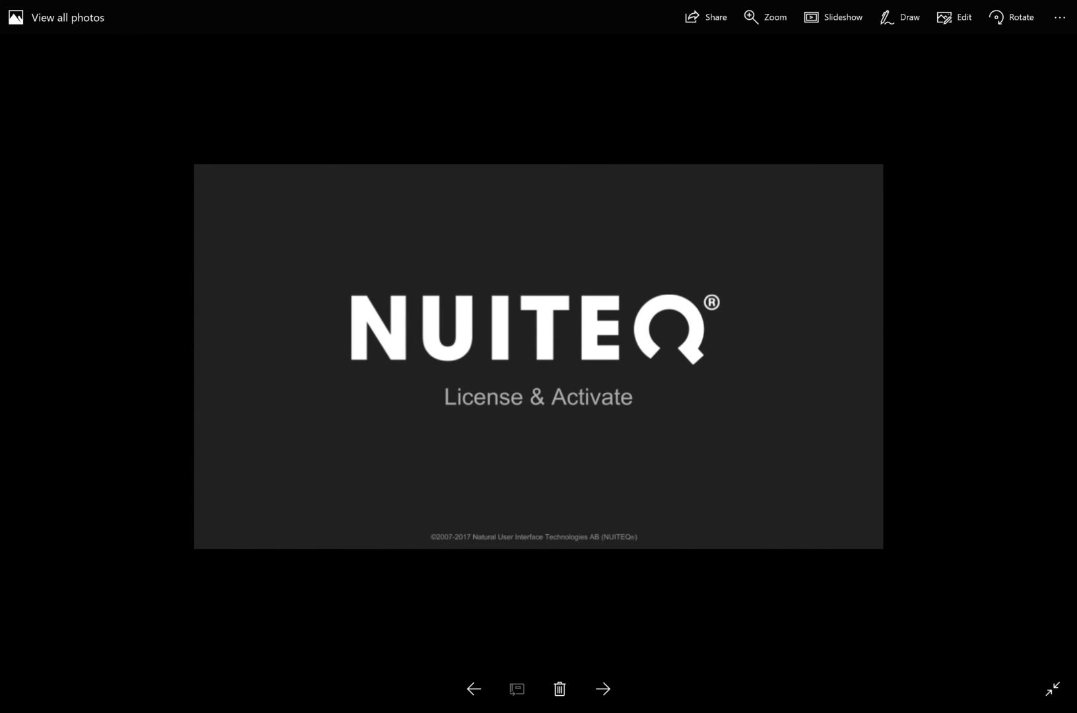